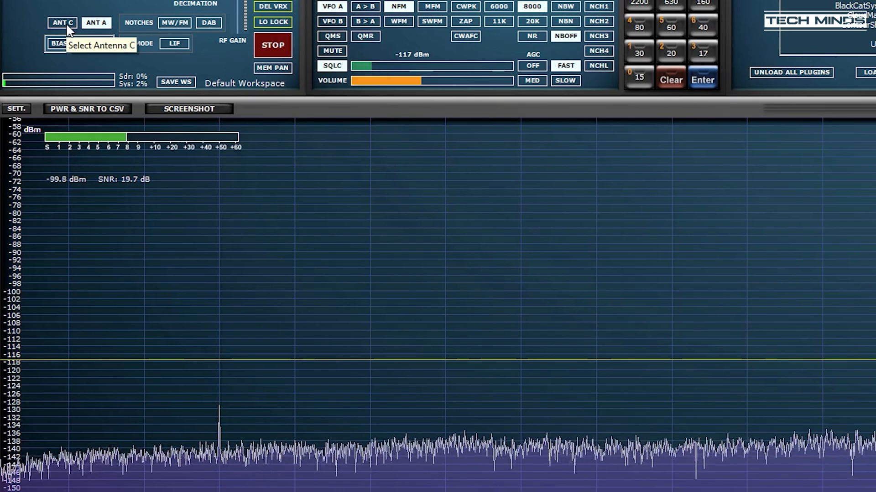
Select antenna C to receive the 128.5925 MHz AM airband carrier
{"action": "left_click", "coordinate": [62, 22]}
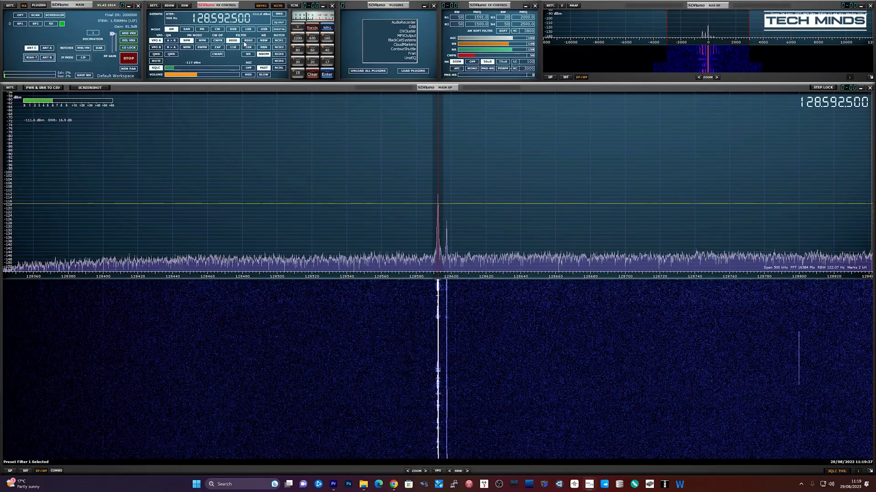
{"action": "left_click", "coordinate": [249, 40]}
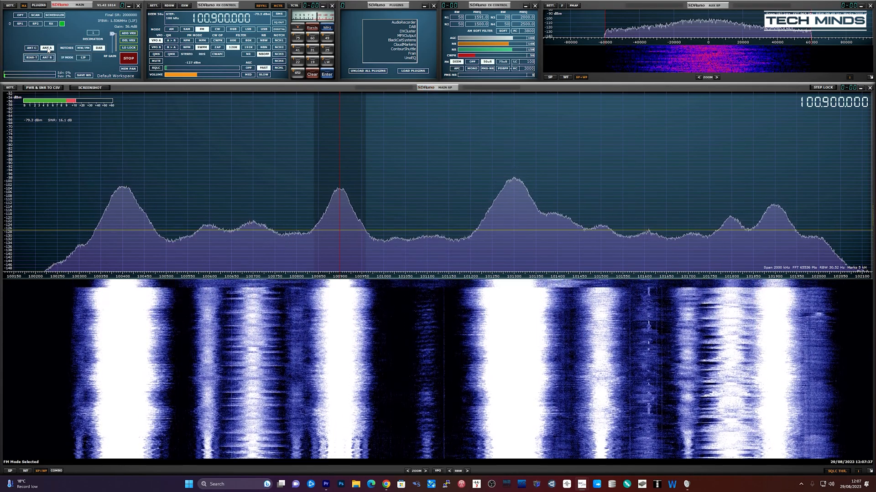
Compare 100.9 MHz FM reception on the other antenna, then return to antenna A
{"action": "left_click", "coordinate": [31, 48]}
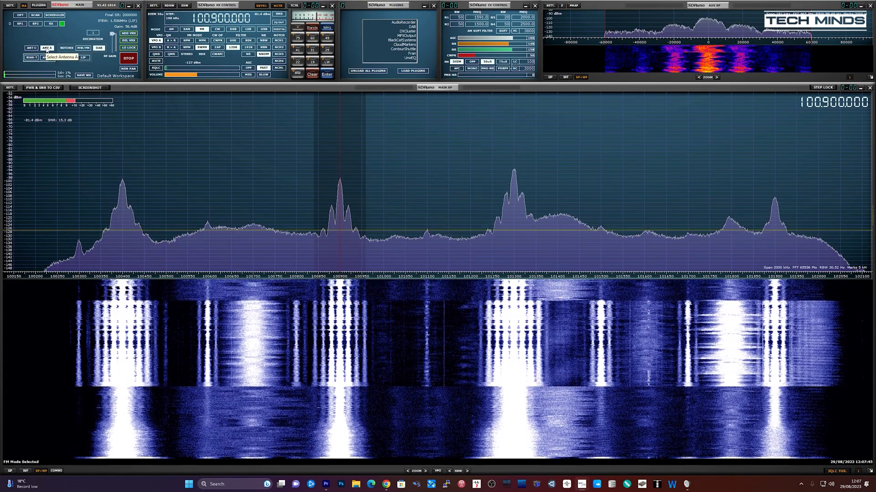
{"action": "left_click", "coordinate": [30, 48]}
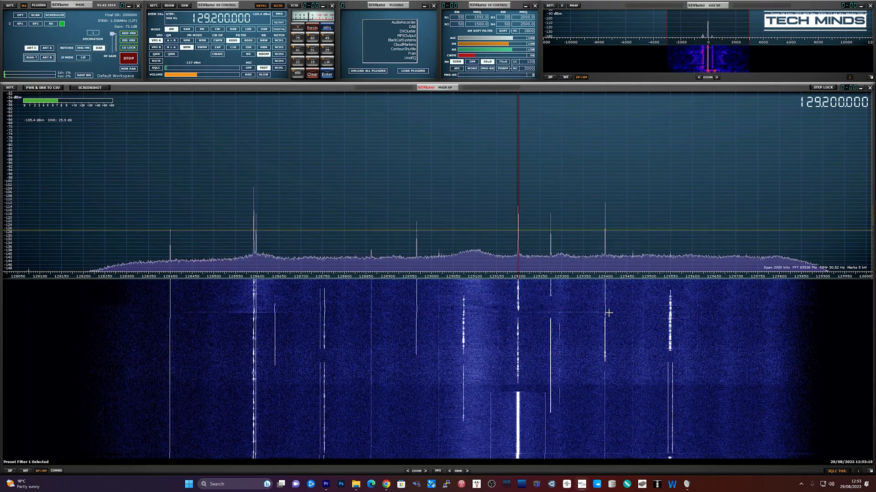
Tune onto one of the narrow AM carriers near 129.2 MHz in the waterfall
{"action": "left_click", "coordinate": [423, 470]}
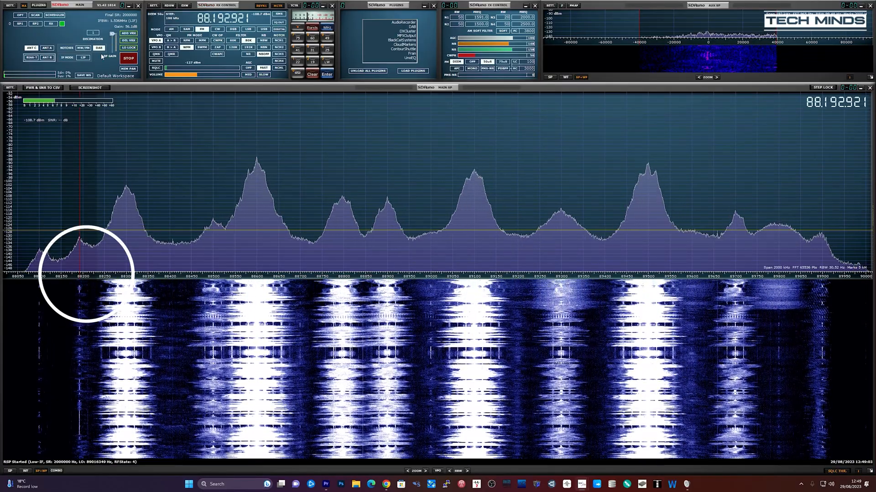
Switch the antenna while viewing the 88–90 MHz FM band near 88.19 MHz
{"action": "left_click", "coordinate": [48, 48]}
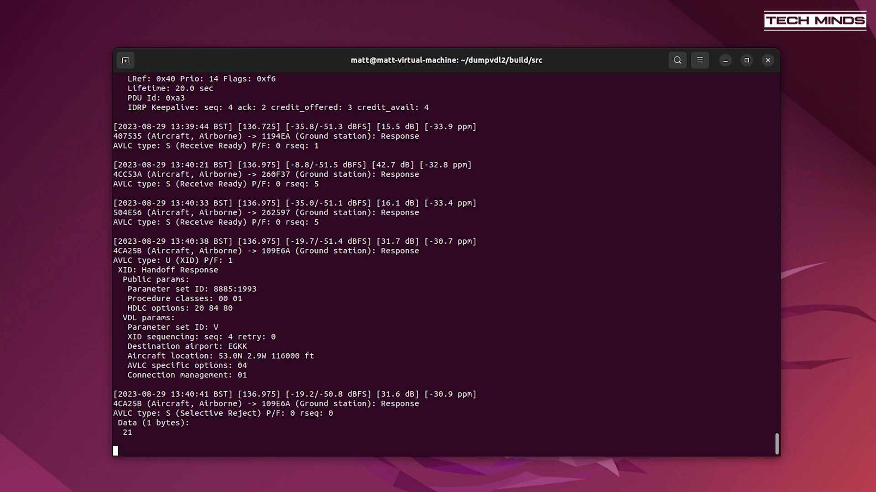
Scroll through dumpvdl2's decoded 136.975 MHz VDL2 messages, including the EGKK XID response
{"action": "scroll", "scroll_direction": "down", "scroll_amount": 3}
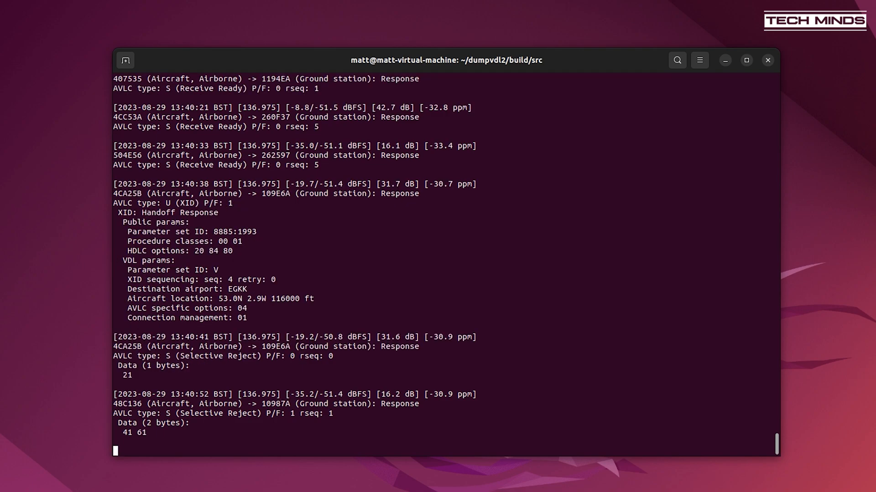